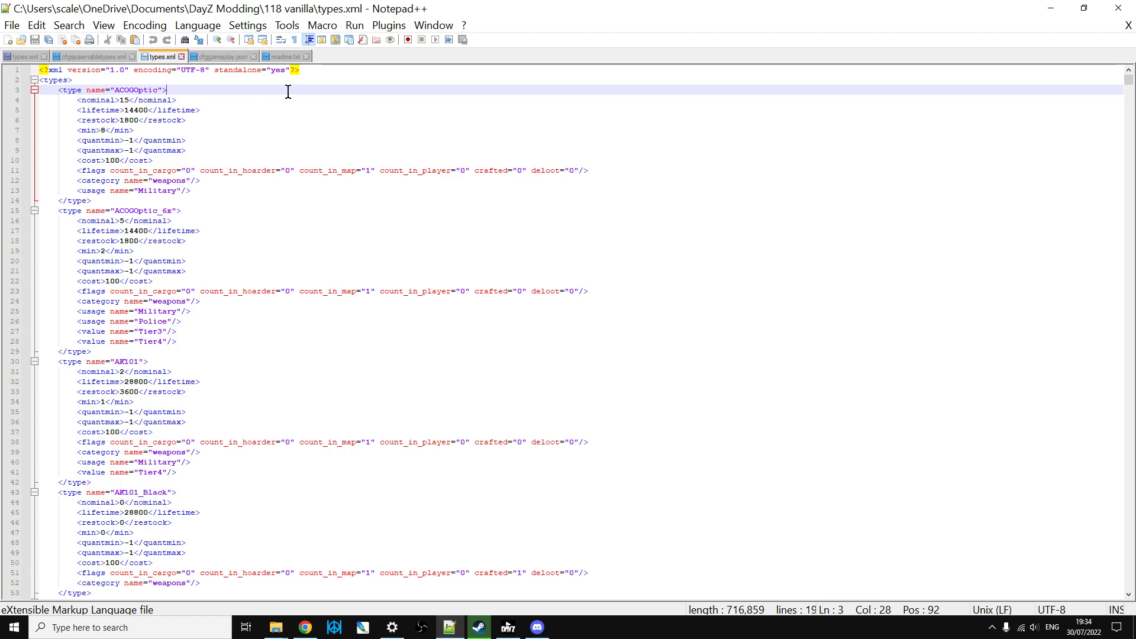
- Leave types.xml in Notepad++ and switch to the DayZ Wiki Weapons page in Chrome
key(Ctrl+f)
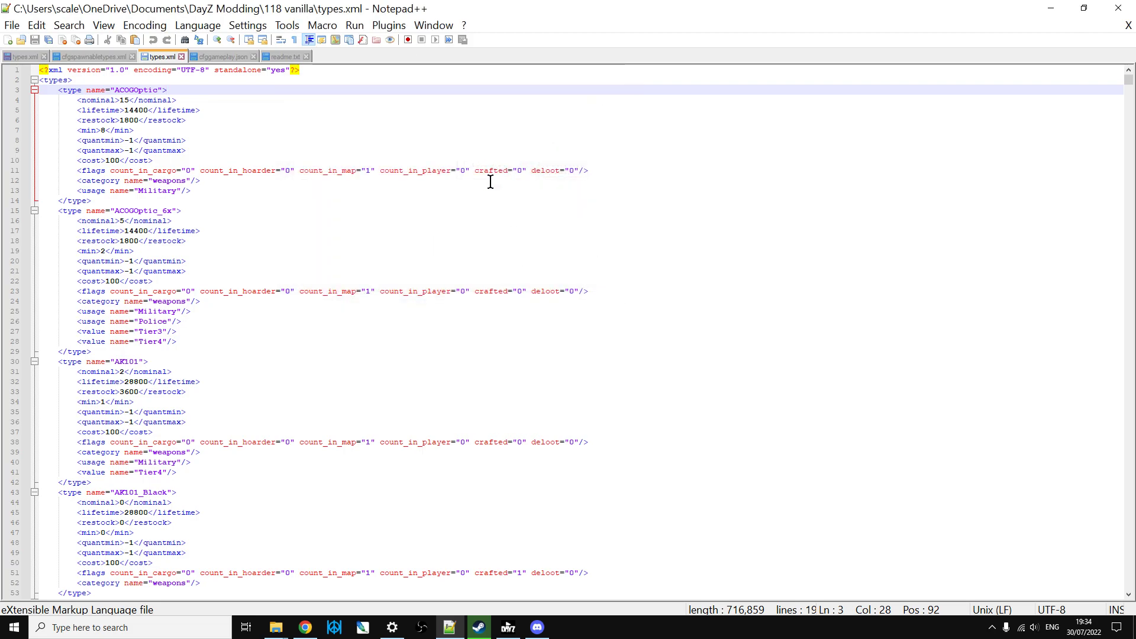
click(303, 627)
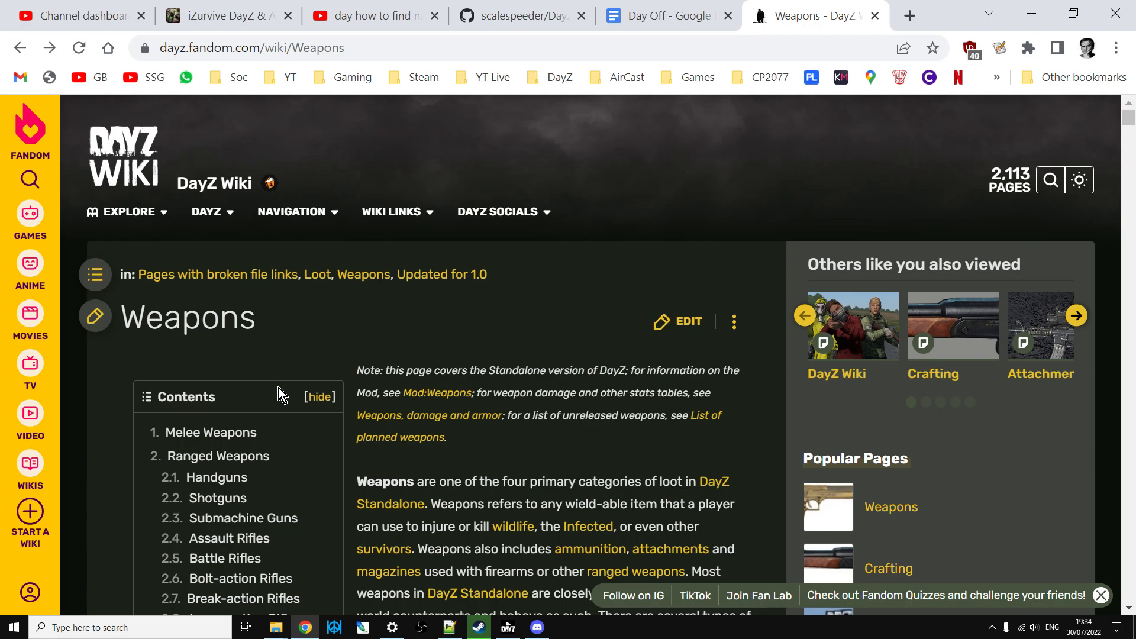
mouse_move(440, 393)
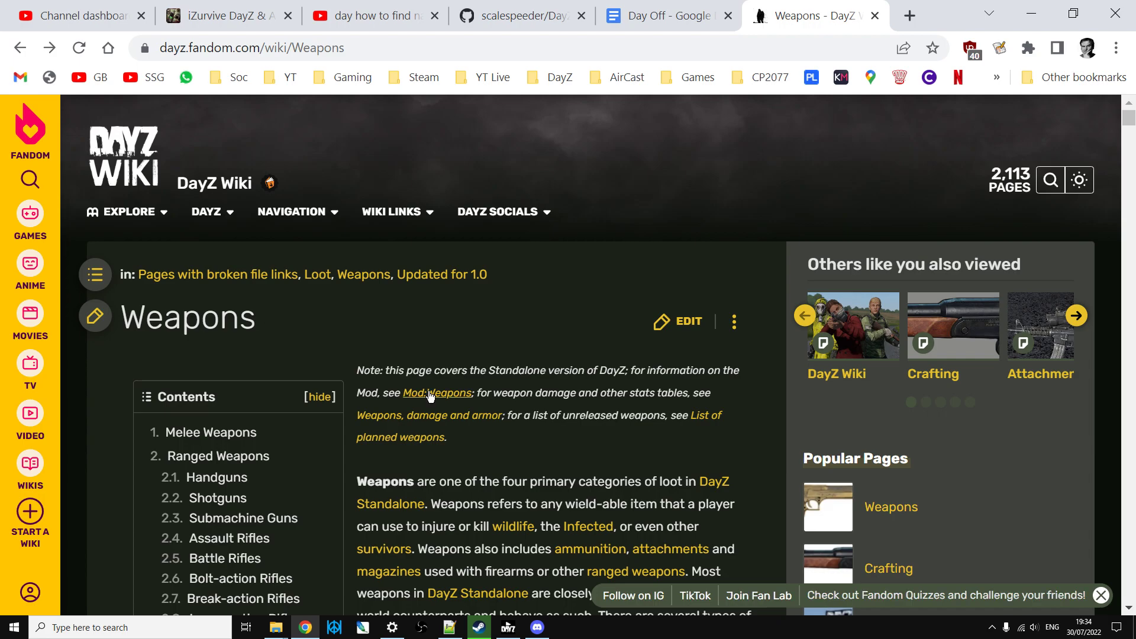
mouse_move(449, 393)
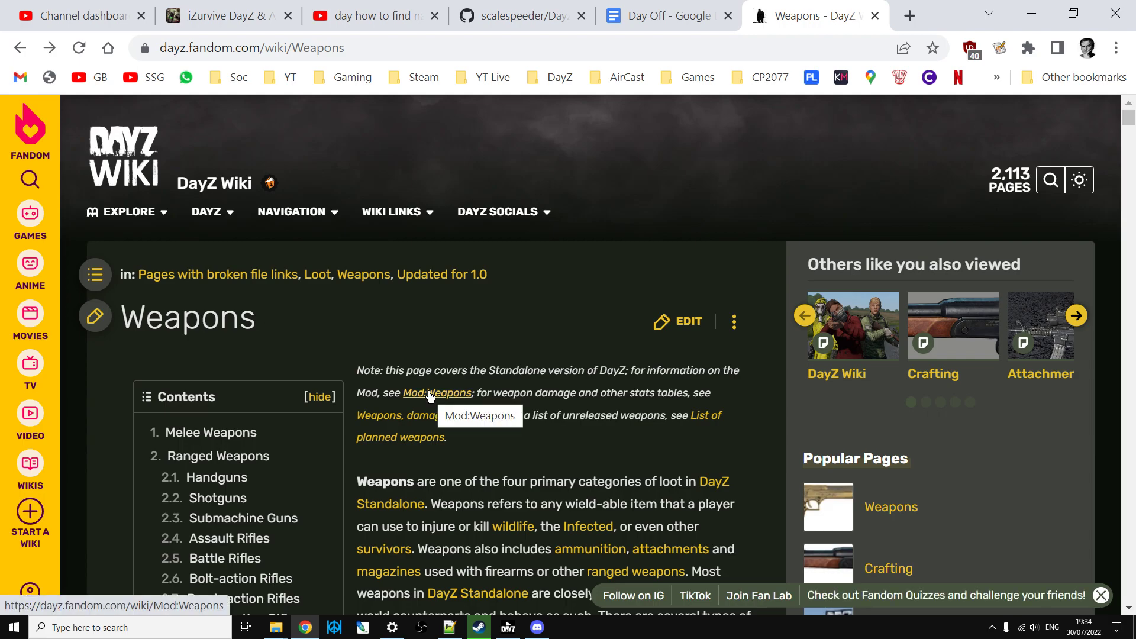
mouse_move(456, 416)
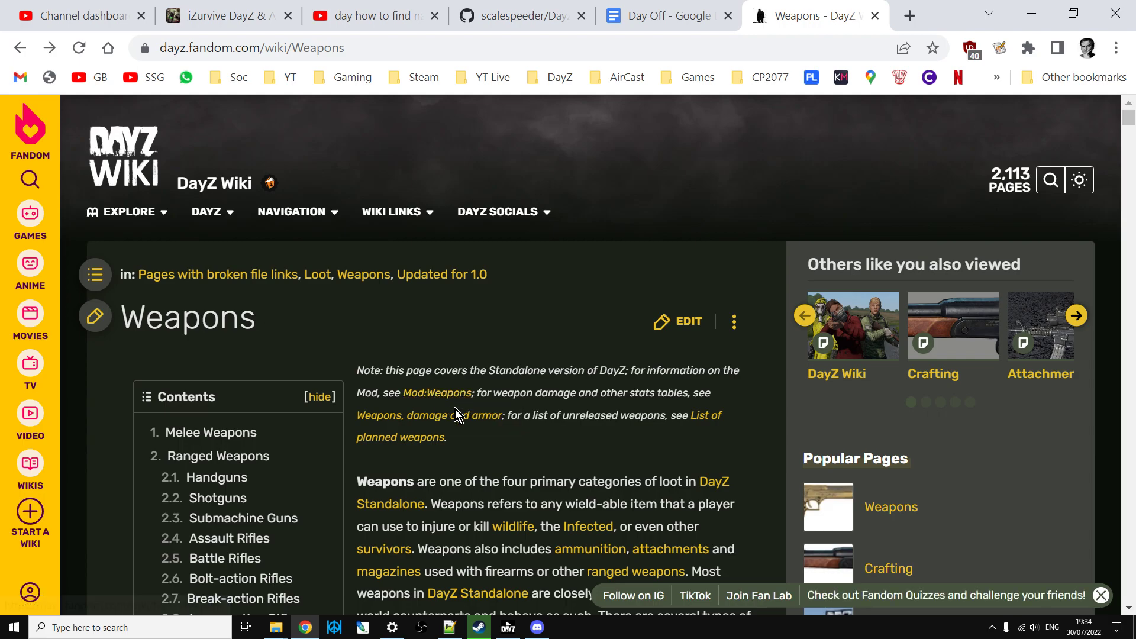
- Scroll through the ranged weapon tables down to the Sporter 22 rifle entry
scroll(down, 3)
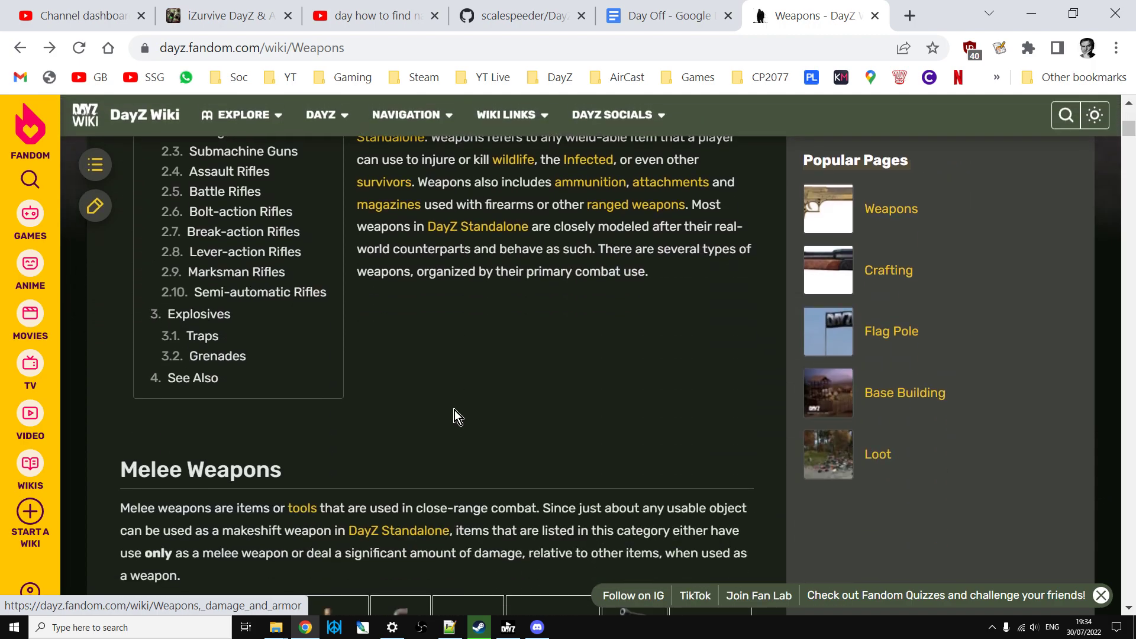
scroll(down, 3)
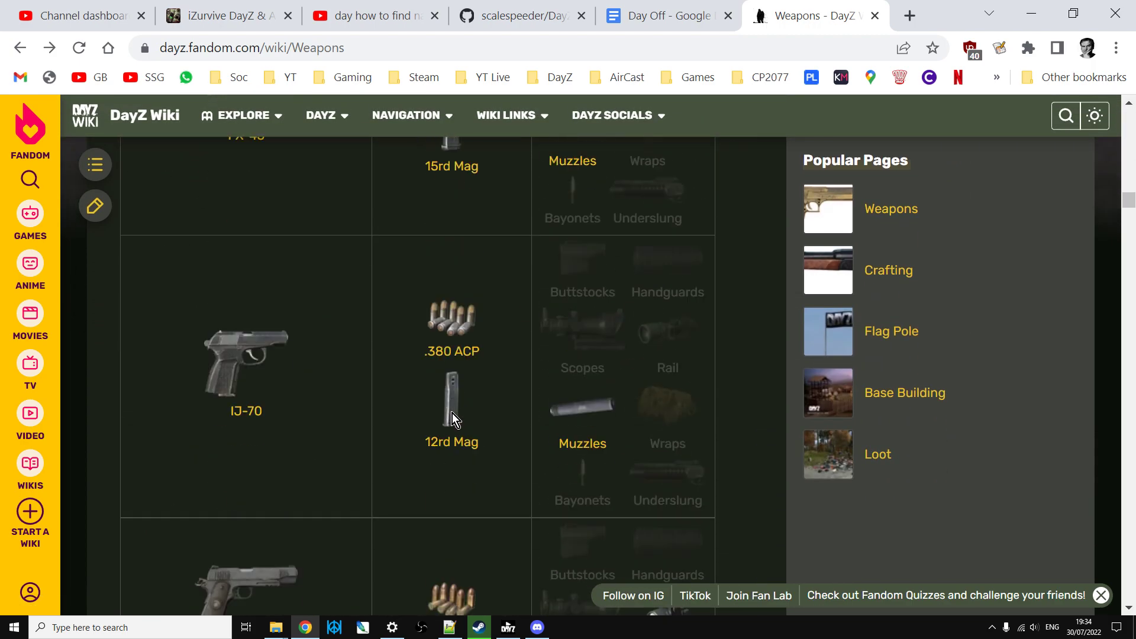
scroll(up, 3)
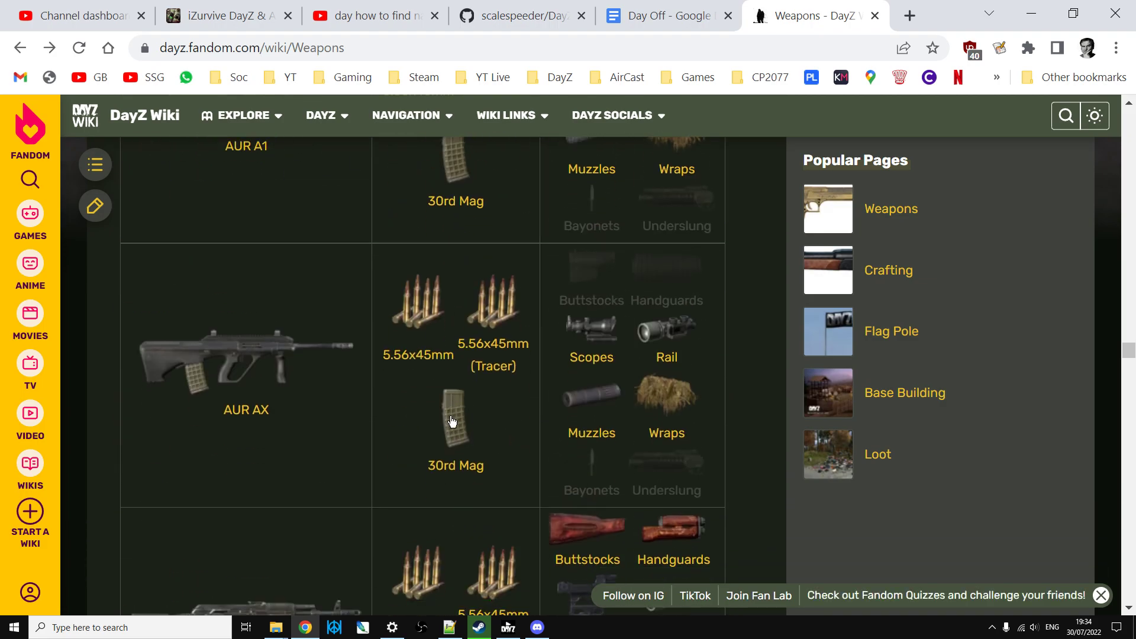
scroll(down, 3)
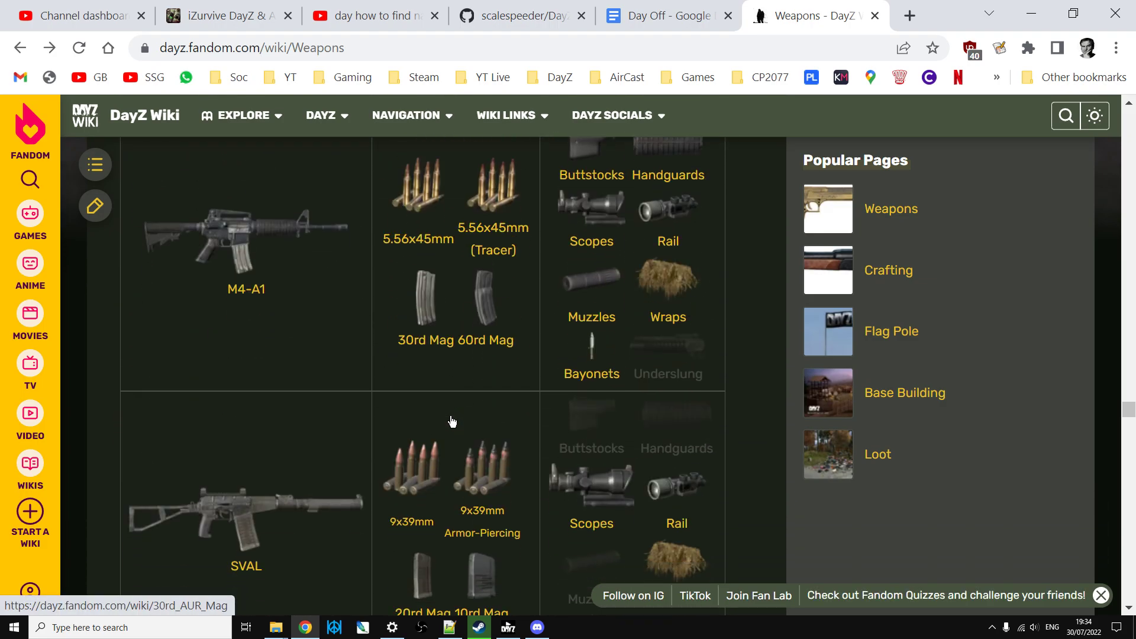
scroll(down, 3)
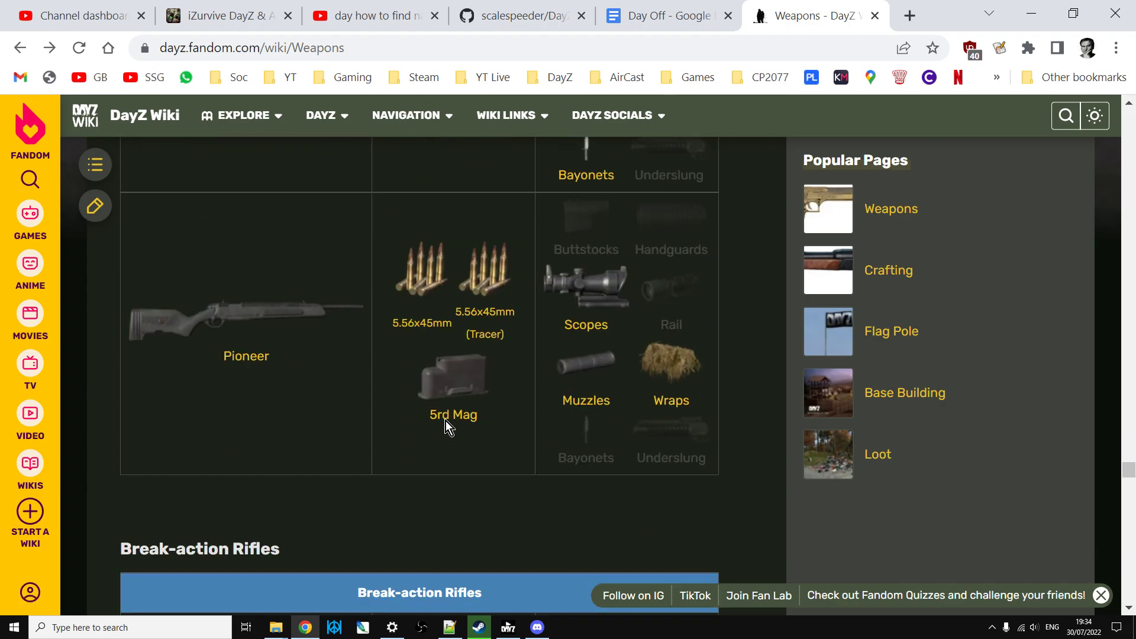
scroll(down, 3)
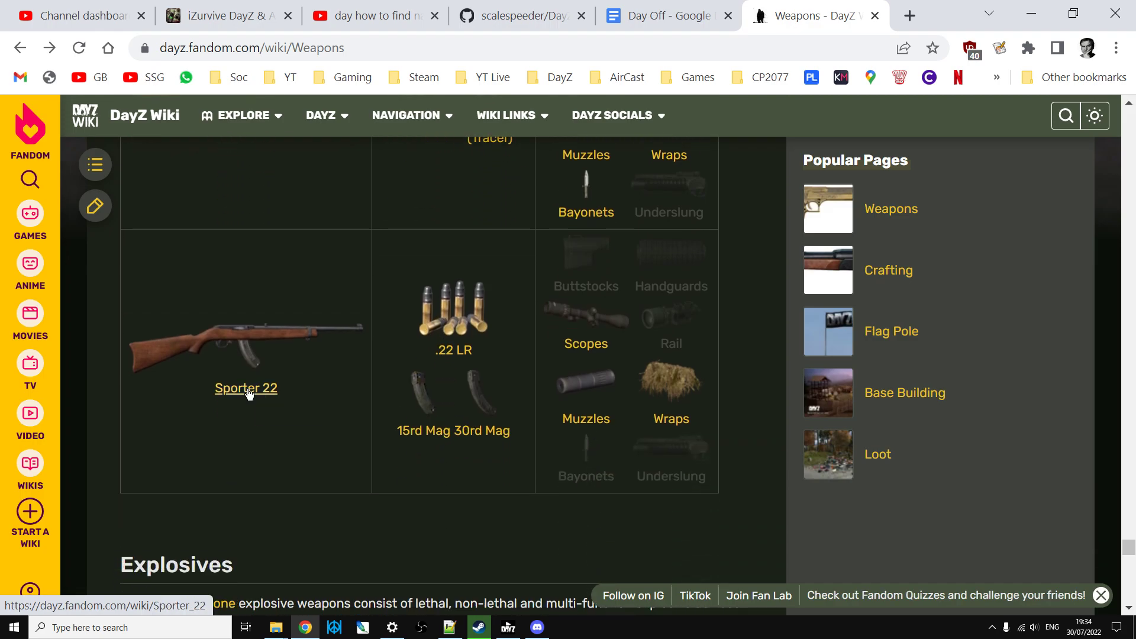
- Open the Sporter 22 article and read down to its Ruger 10/22 trivia
click(245, 388)
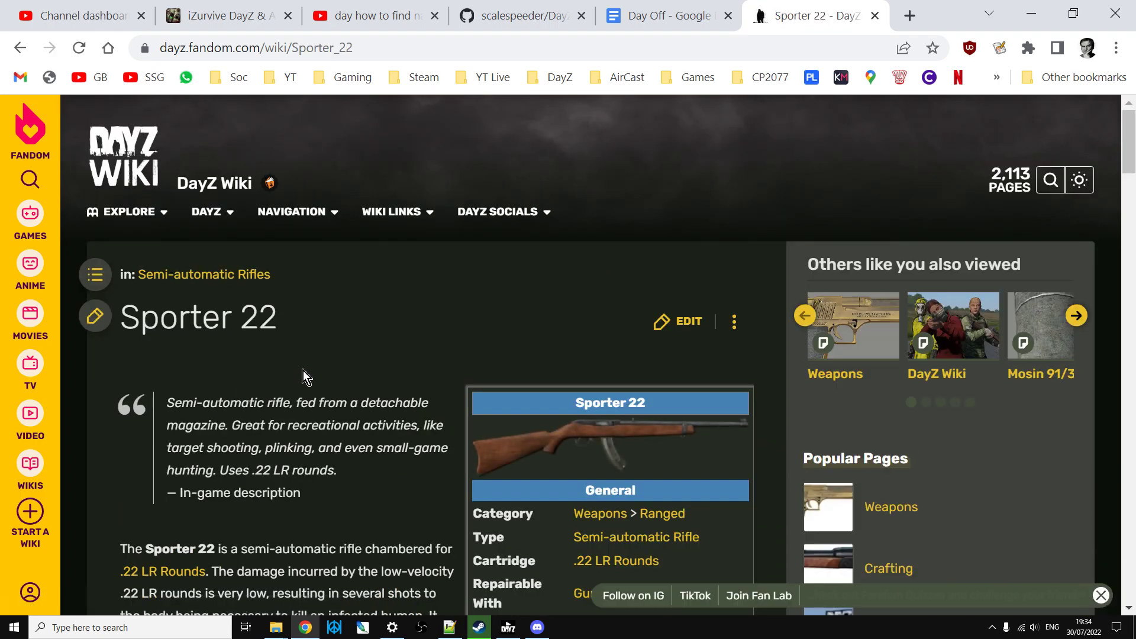
scroll(down, 3)
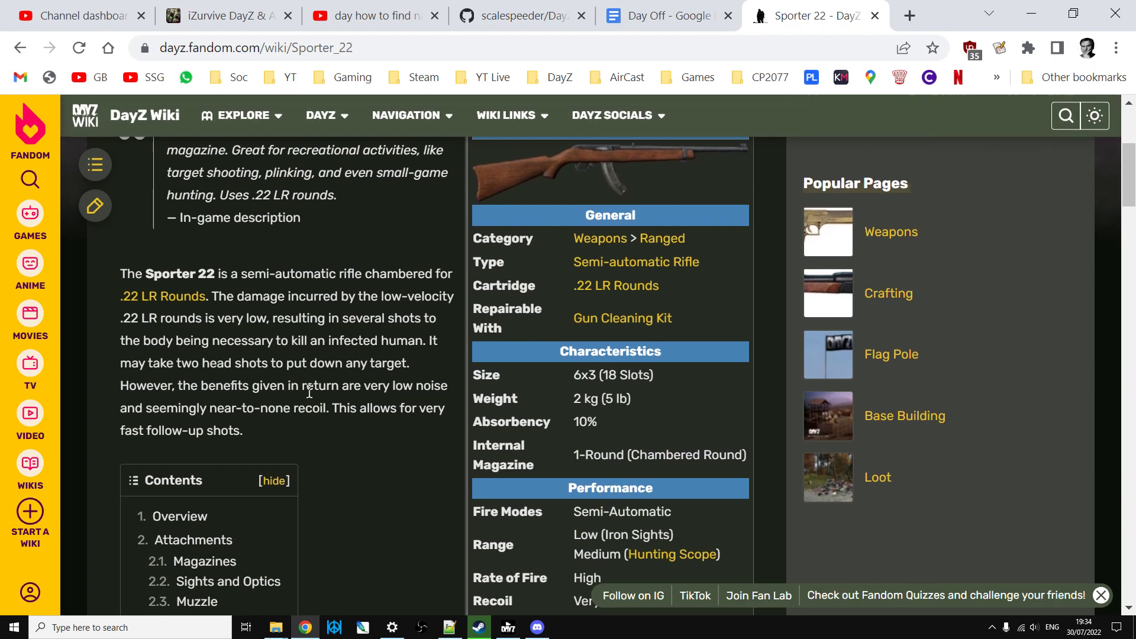
scroll(down, 3)
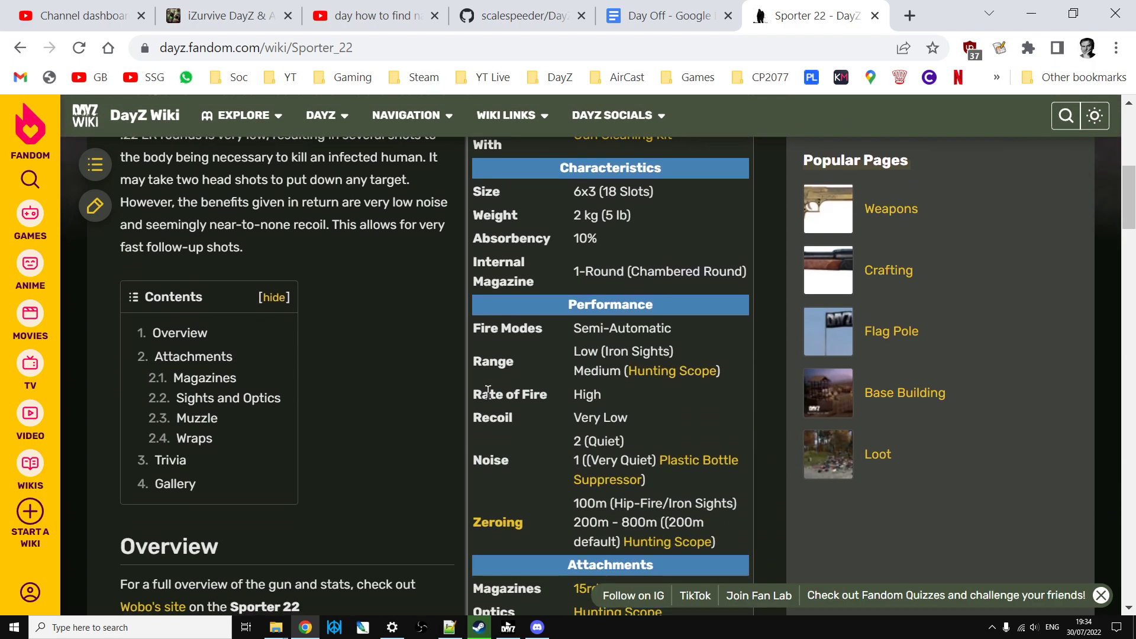
scroll(down, 3)
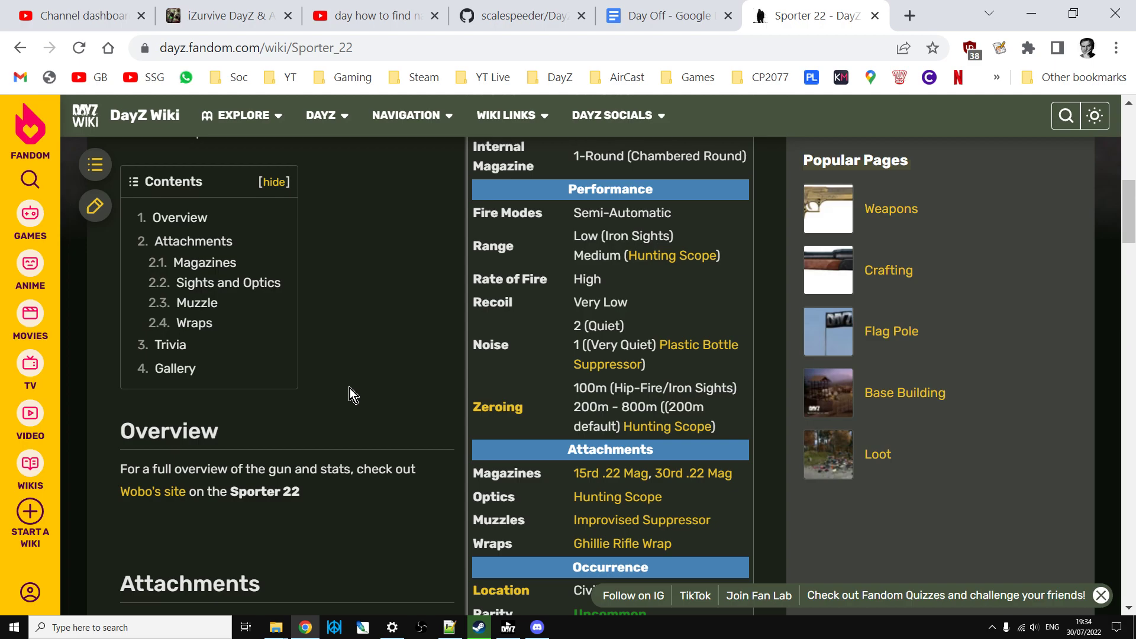
scroll(down, 3)
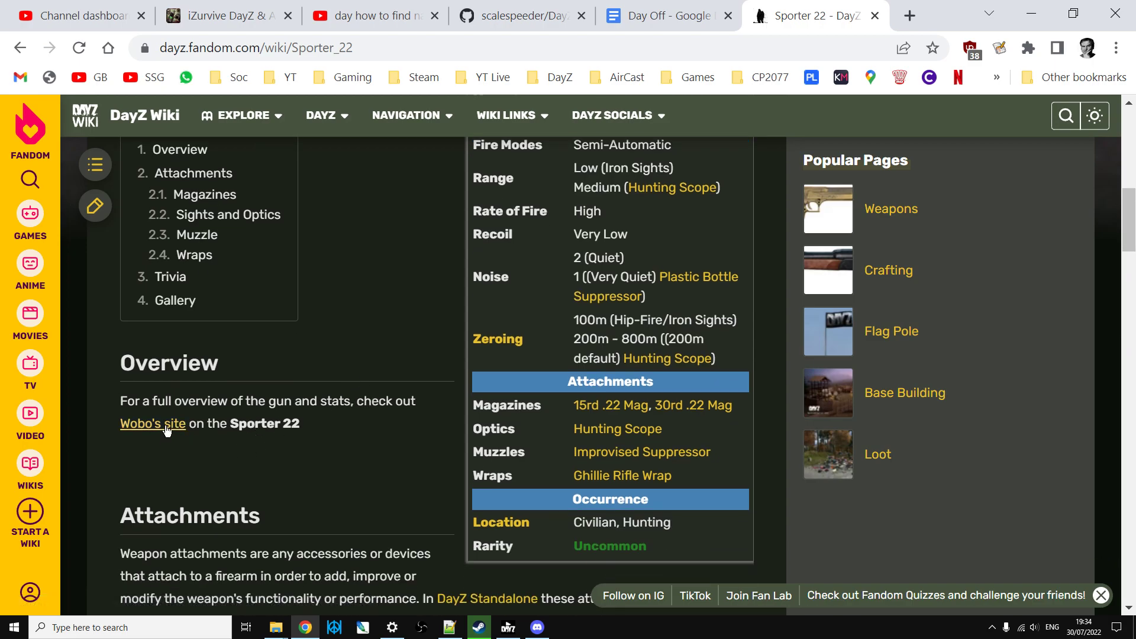
scroll(down, 3)
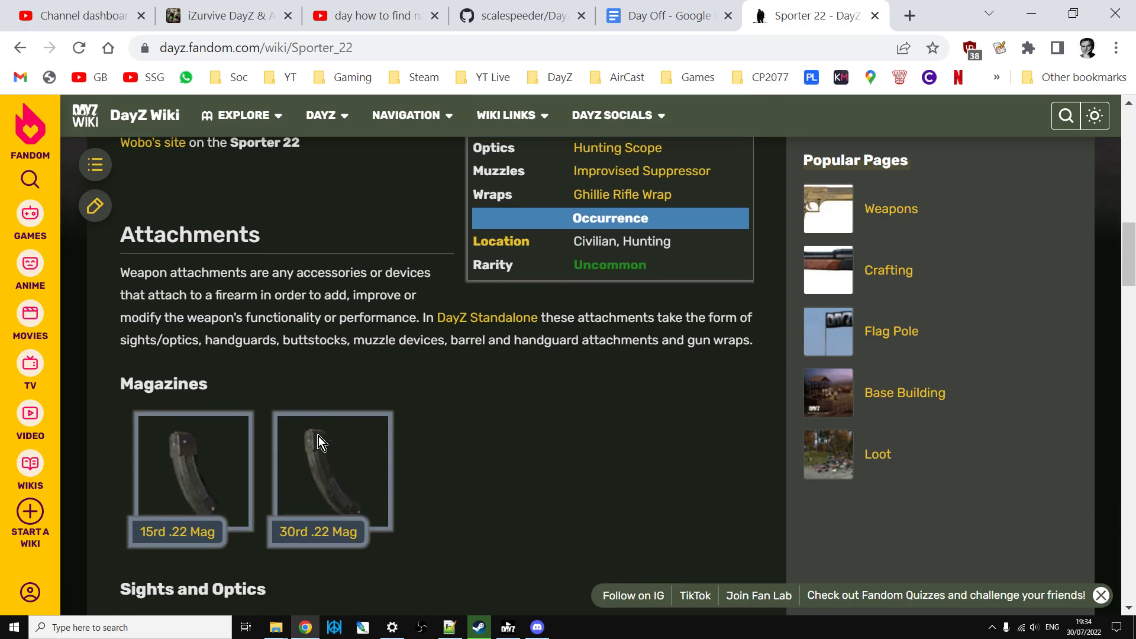
scroll(down, 3)
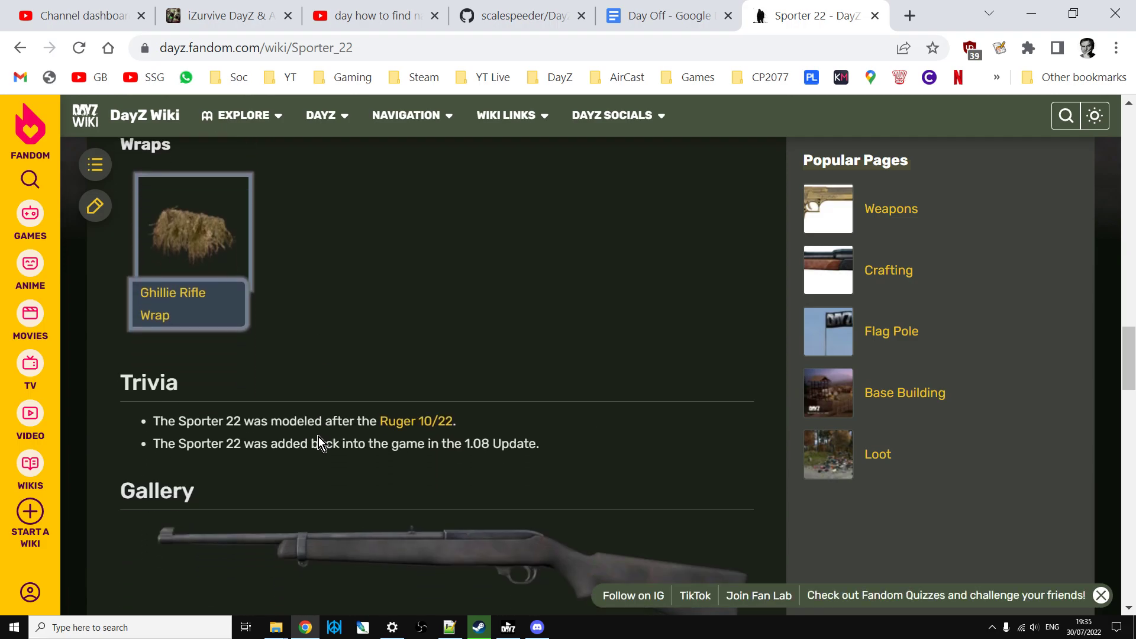
scroll(down, 3)
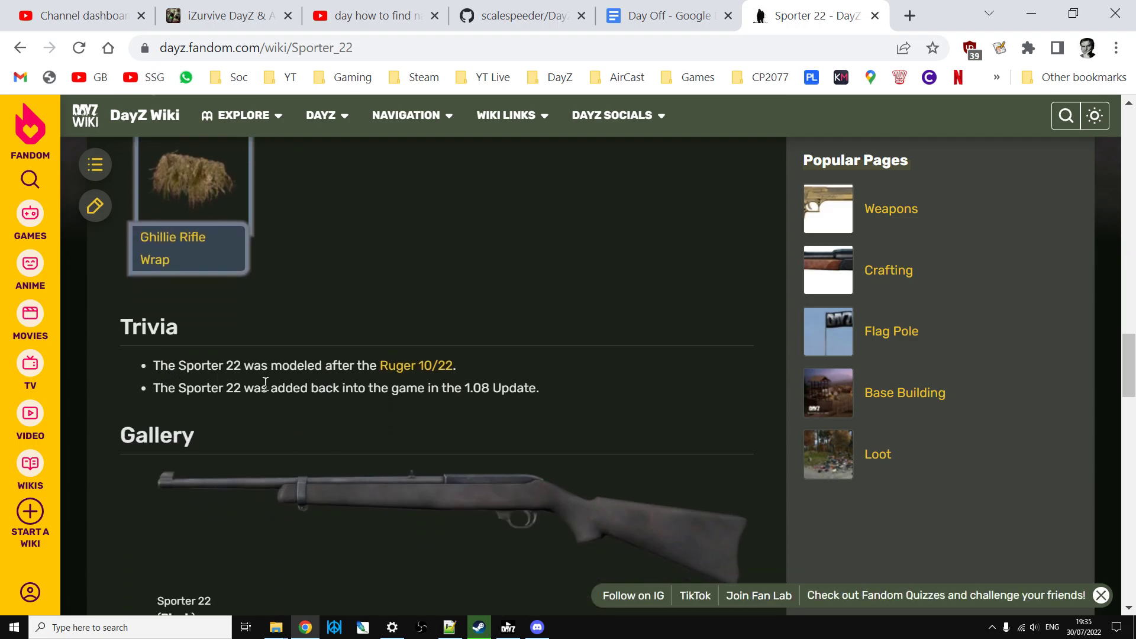
mouse_move(514, 374)
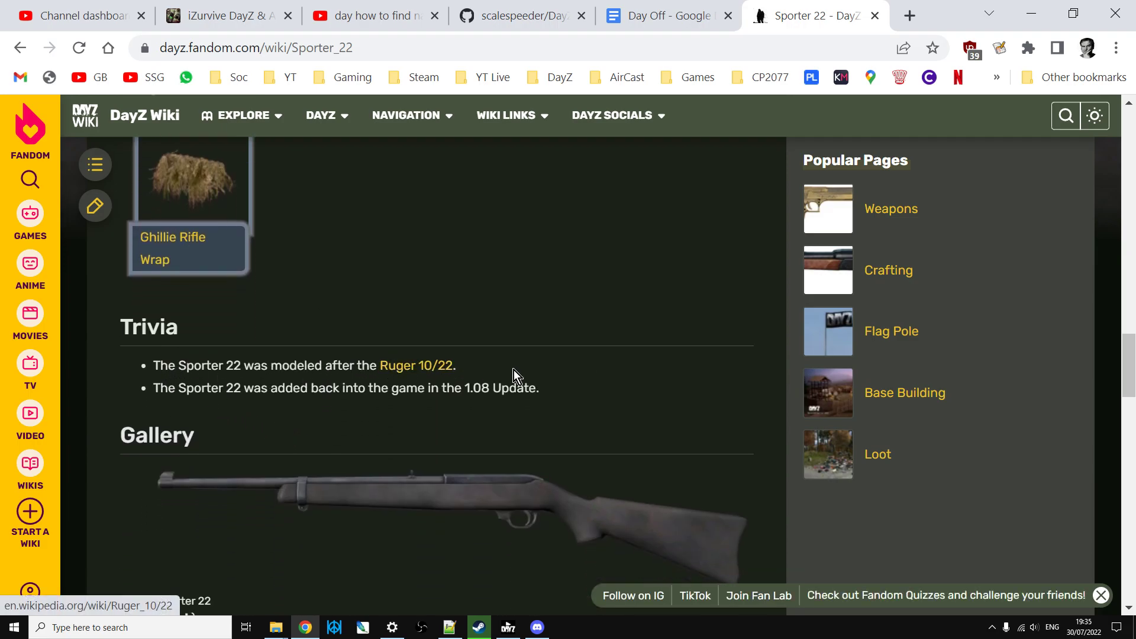
mouse_move(514, 375)
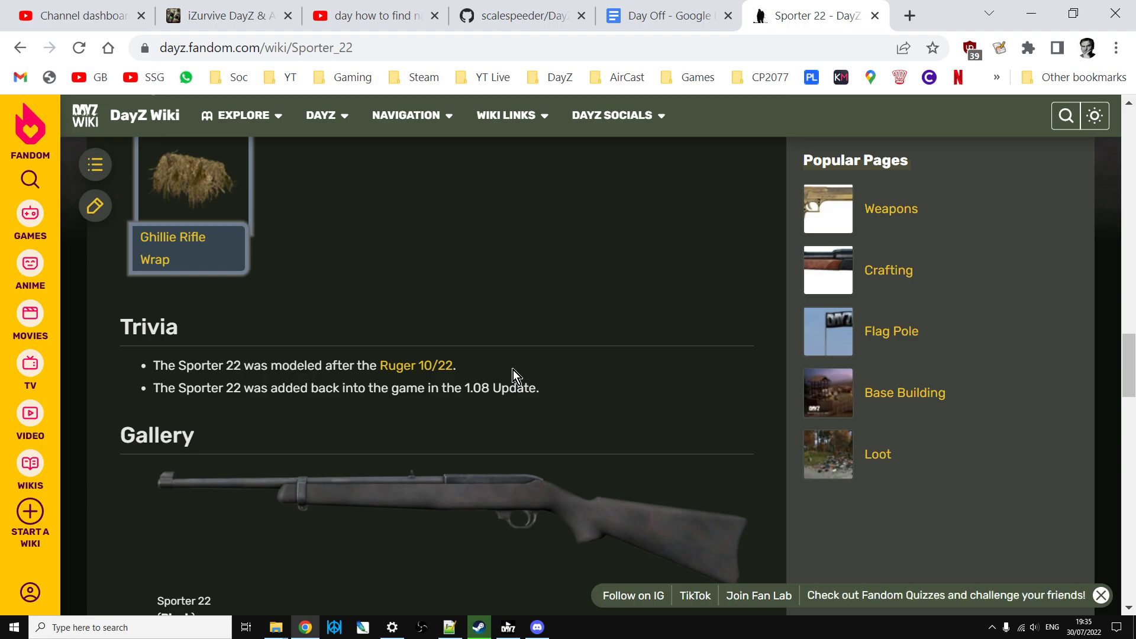
mouse_move(449, 626)
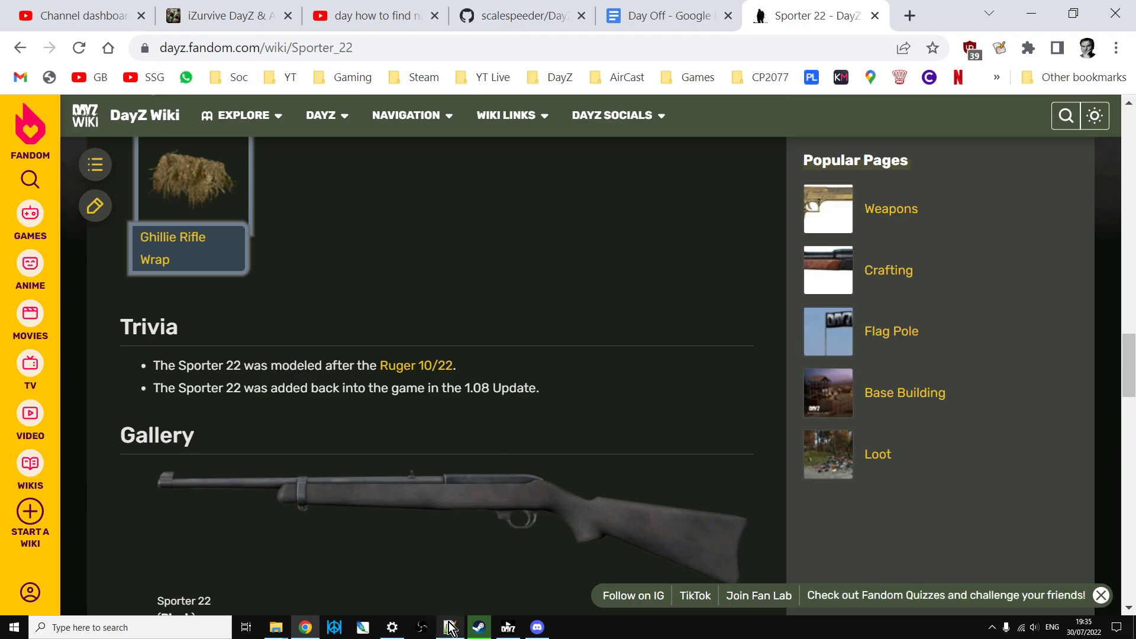
- List all 'ruger' matches in types.xml, revealing the Ruger1022 entry
click(449, 627)
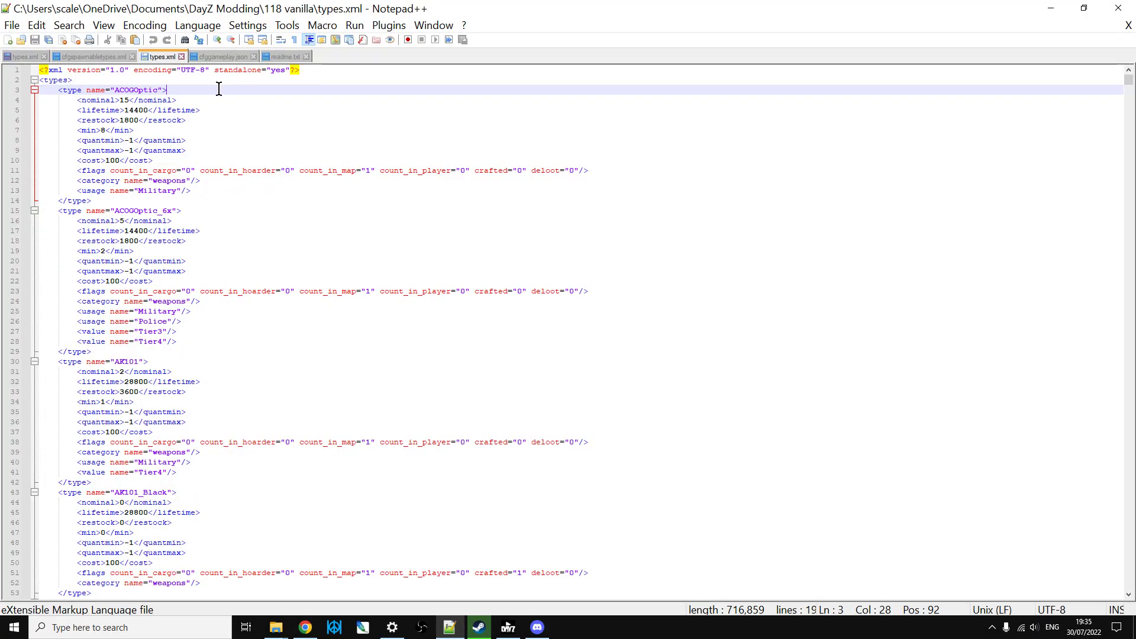
key(Ctrl+f)
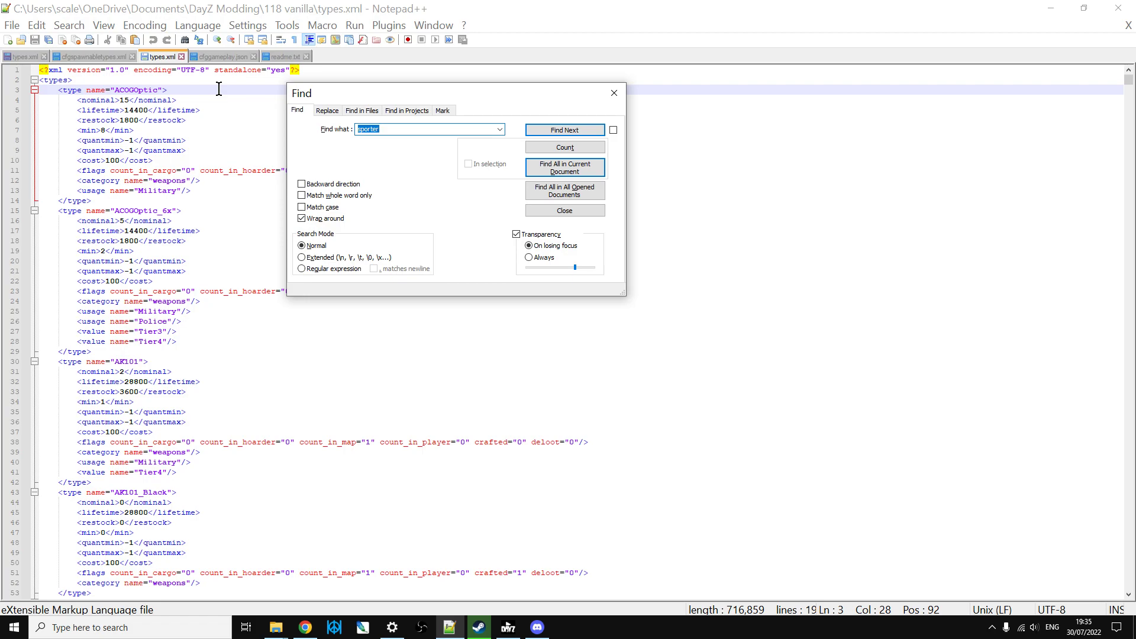
text(ruge)
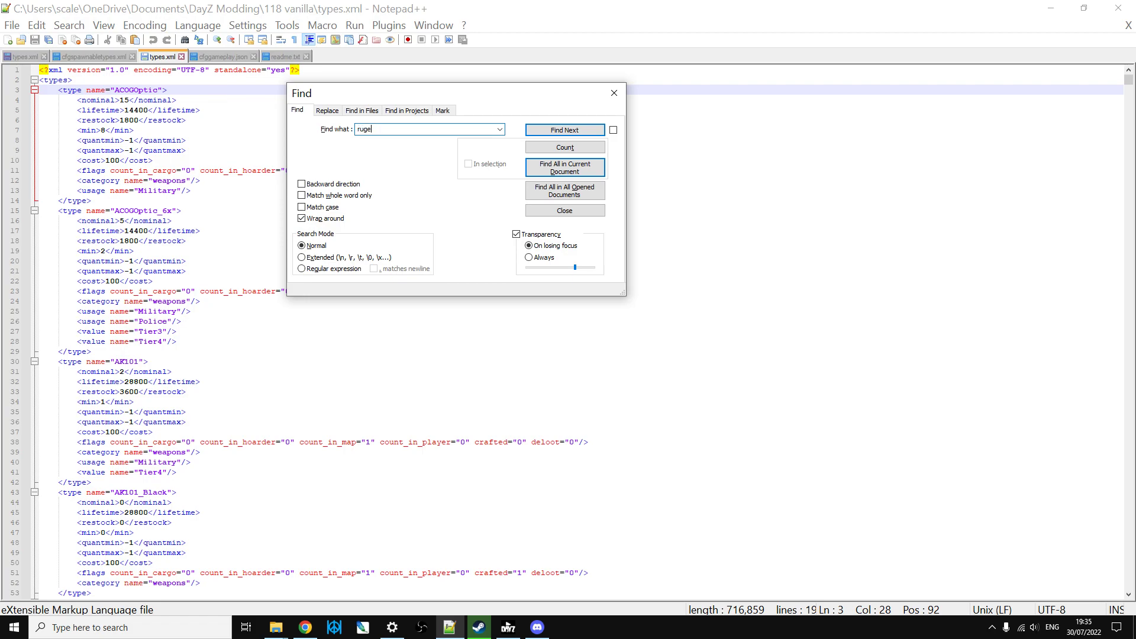
click(564, 168)
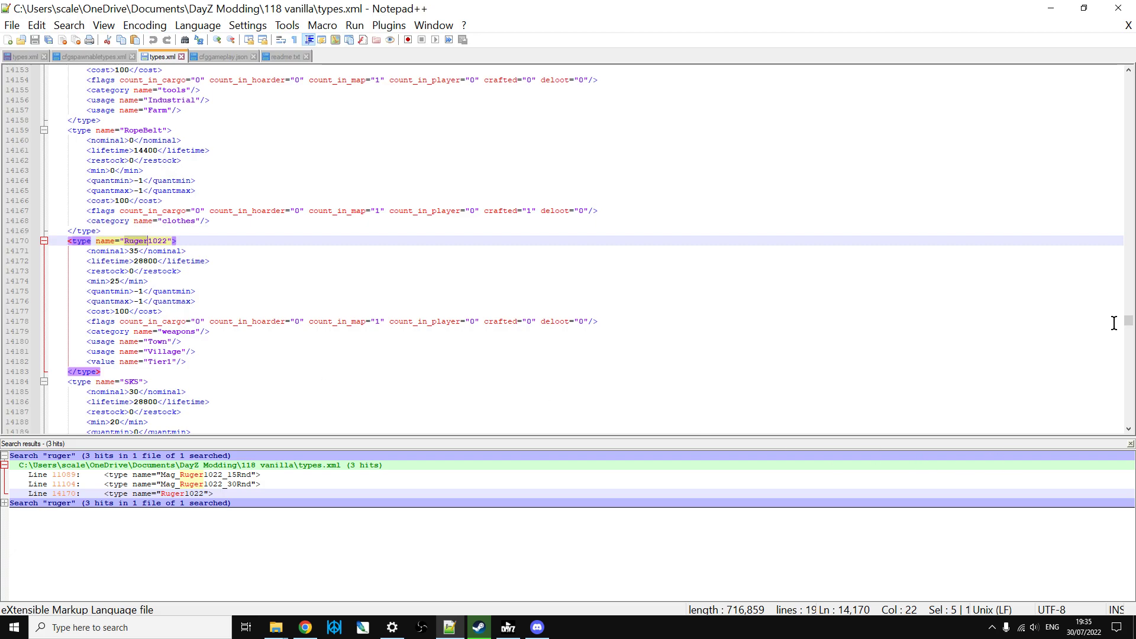
- Jump to the top of types.xml and search for 'blaze'
key(ctrl+Home)
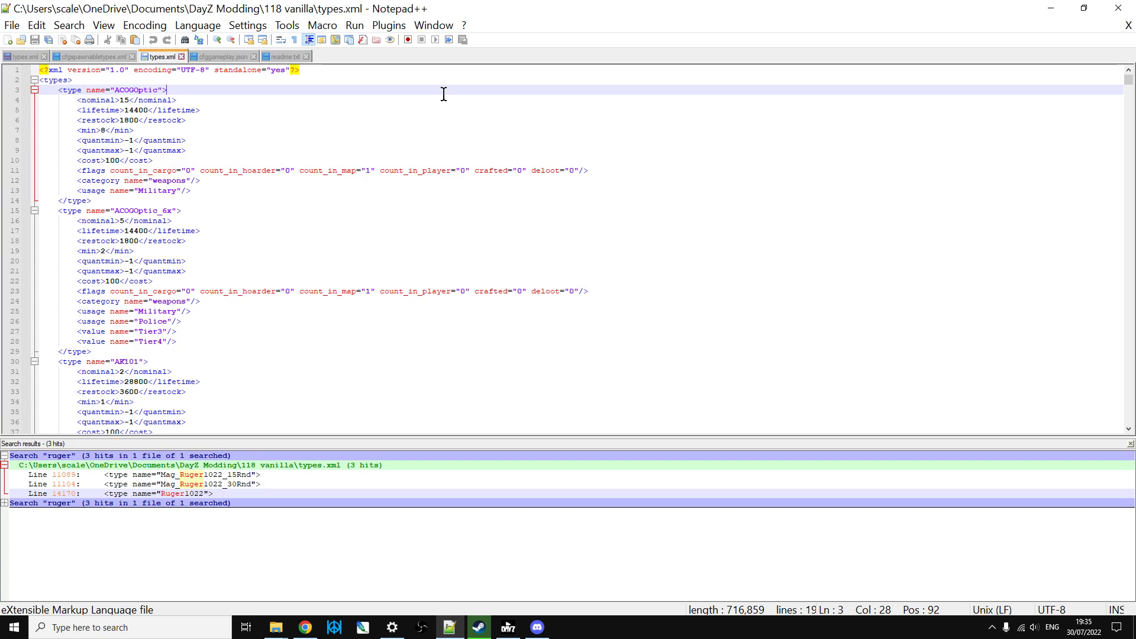
key(Ctrl+f)
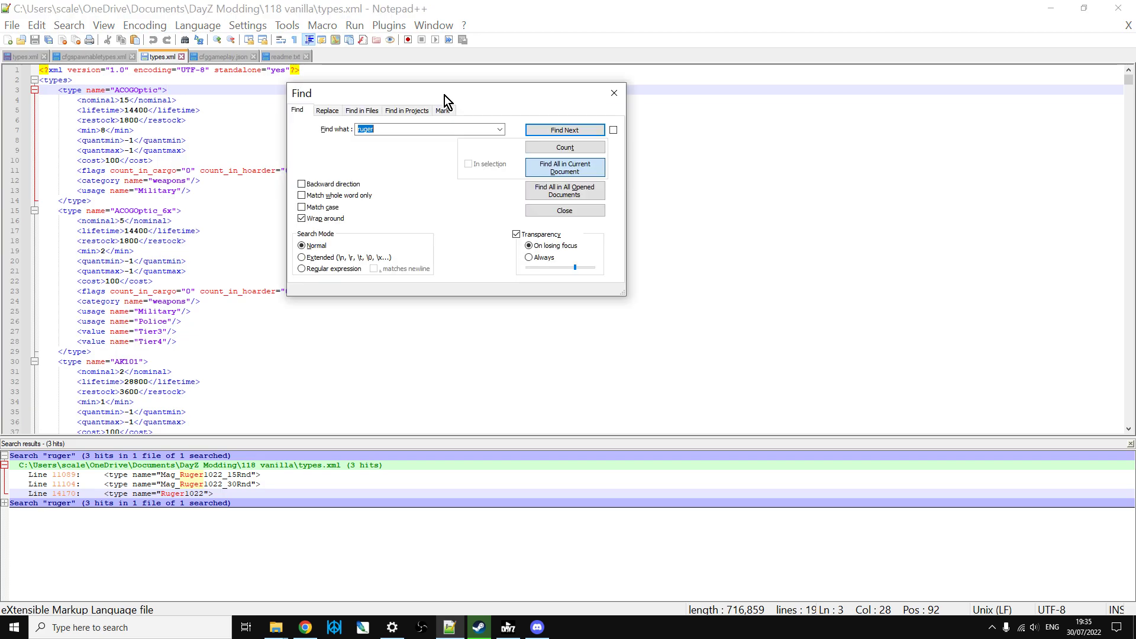
text(b)
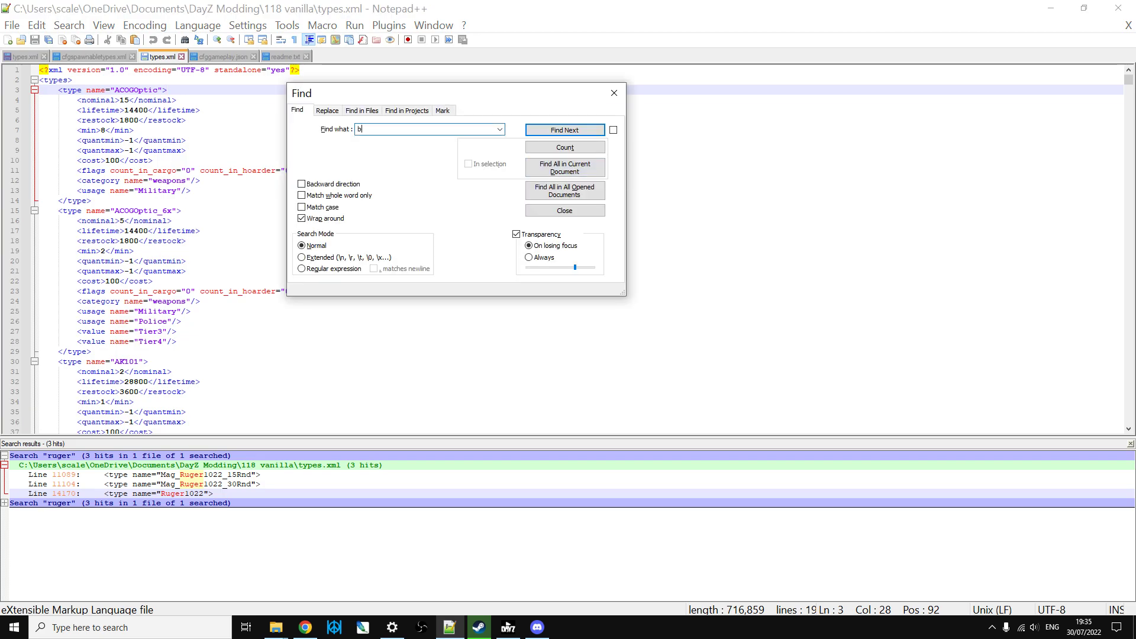
text(blaze)
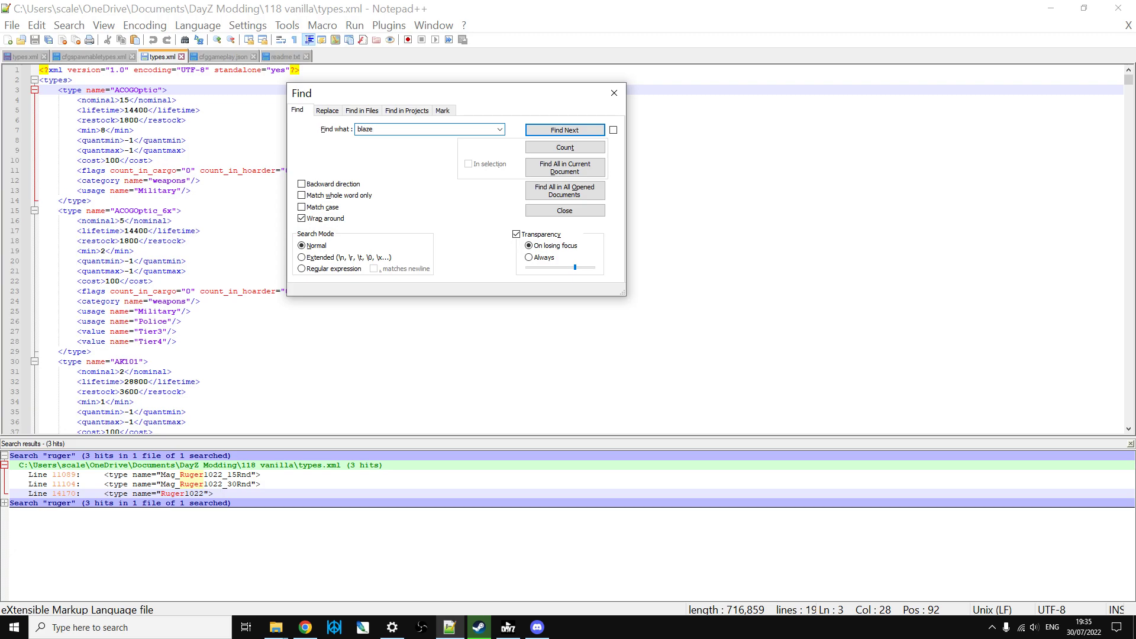
click(565, 130)
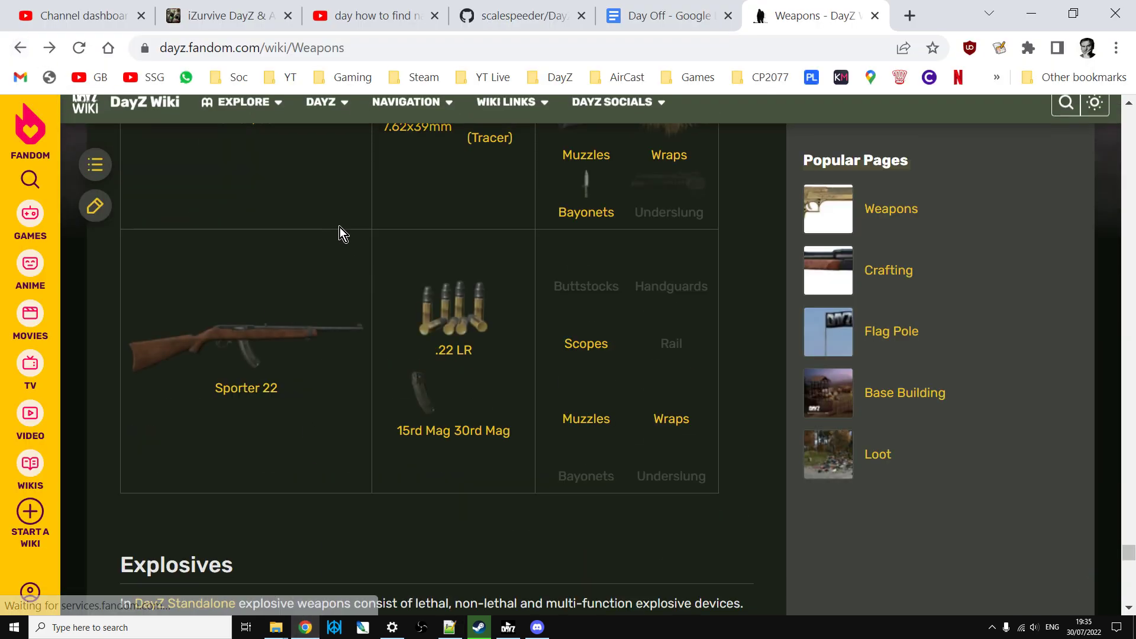
- Read the Blaze article's trivia on Blaze 95 and .308 Winchester, then return to types.xml
scroll(up, 3)
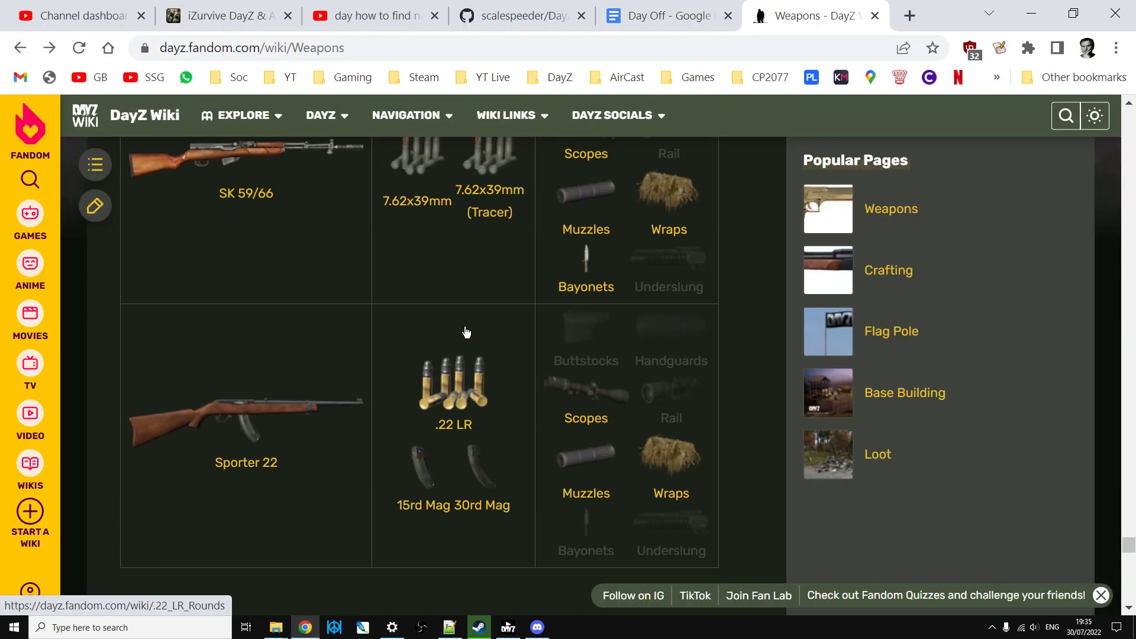
scroll(down, 3)
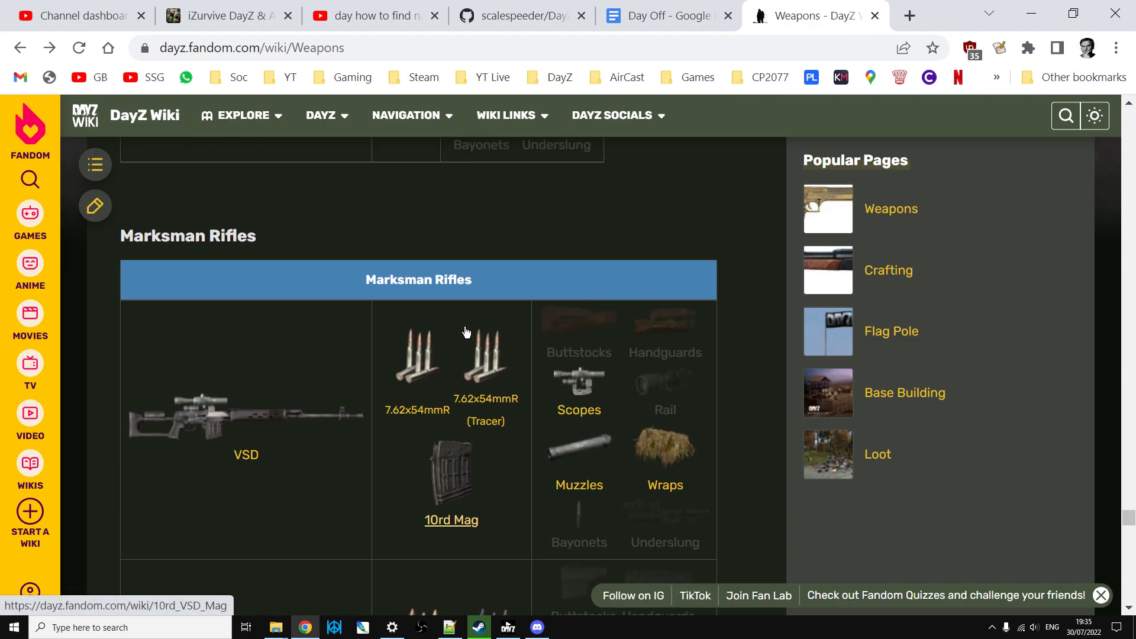
scroll(down, 3)
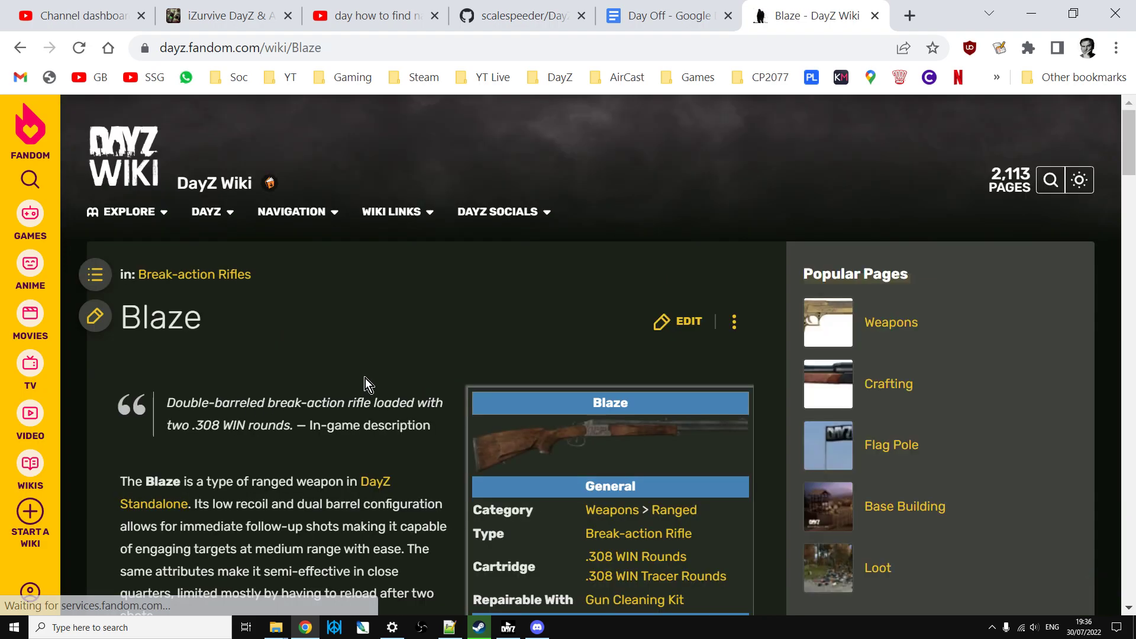
scroll(down, 3)
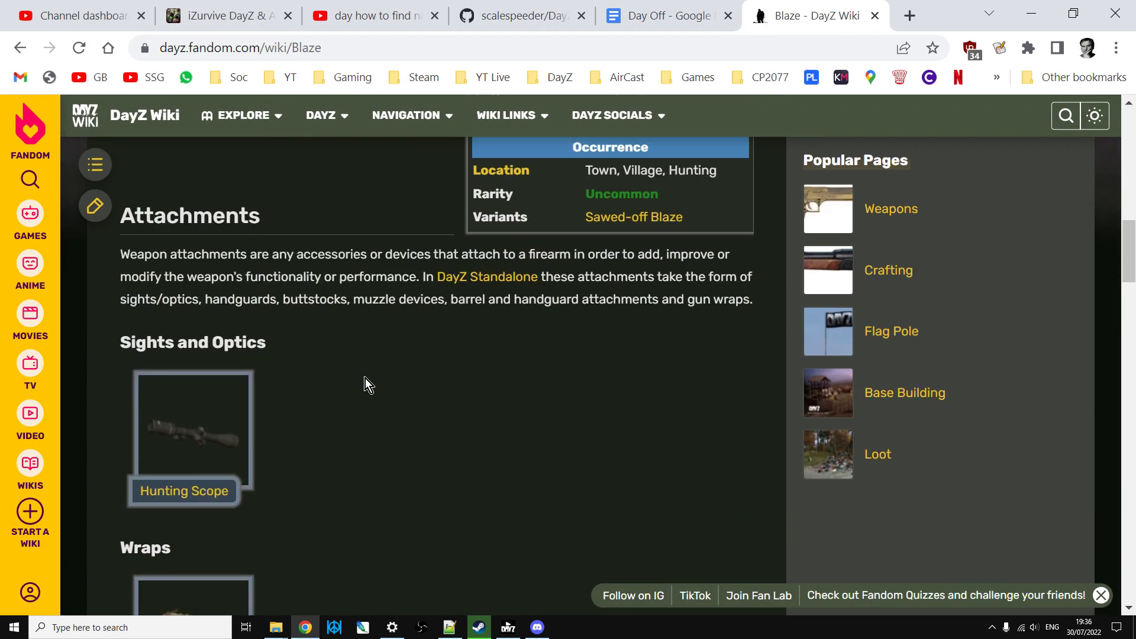
scroll(down, 3)
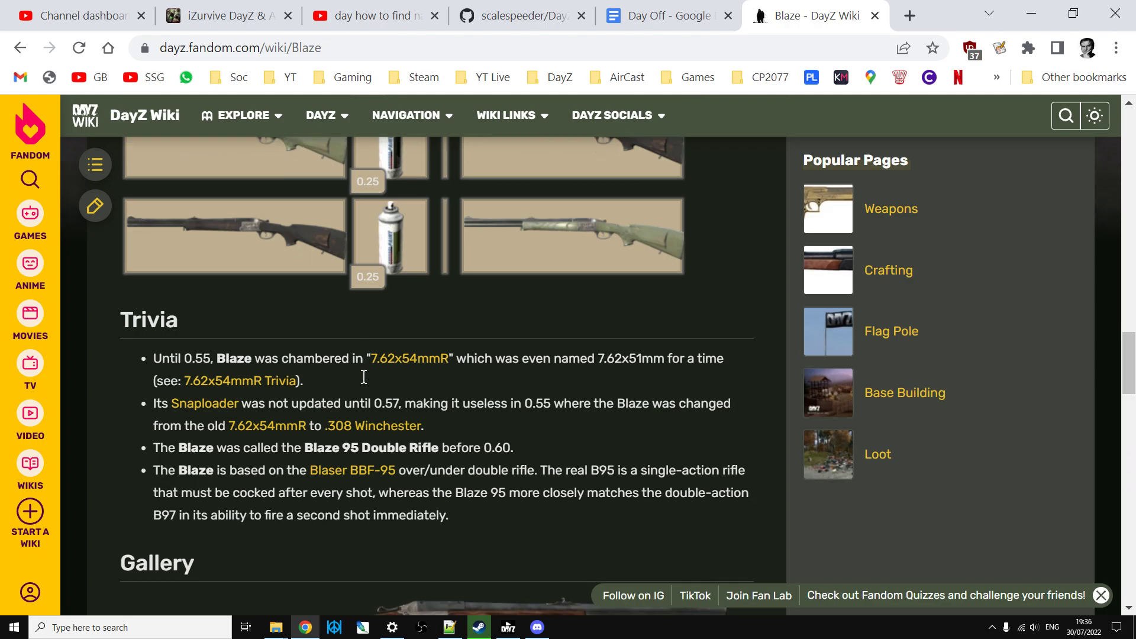
scroll(down, 3)
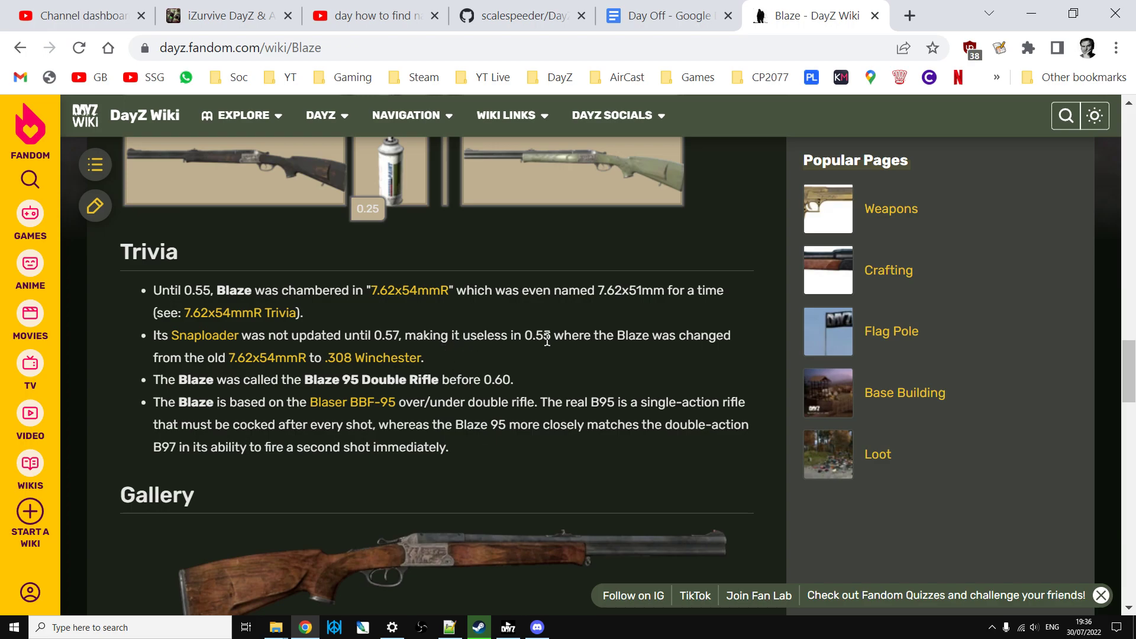
mouse_move(267, 357)
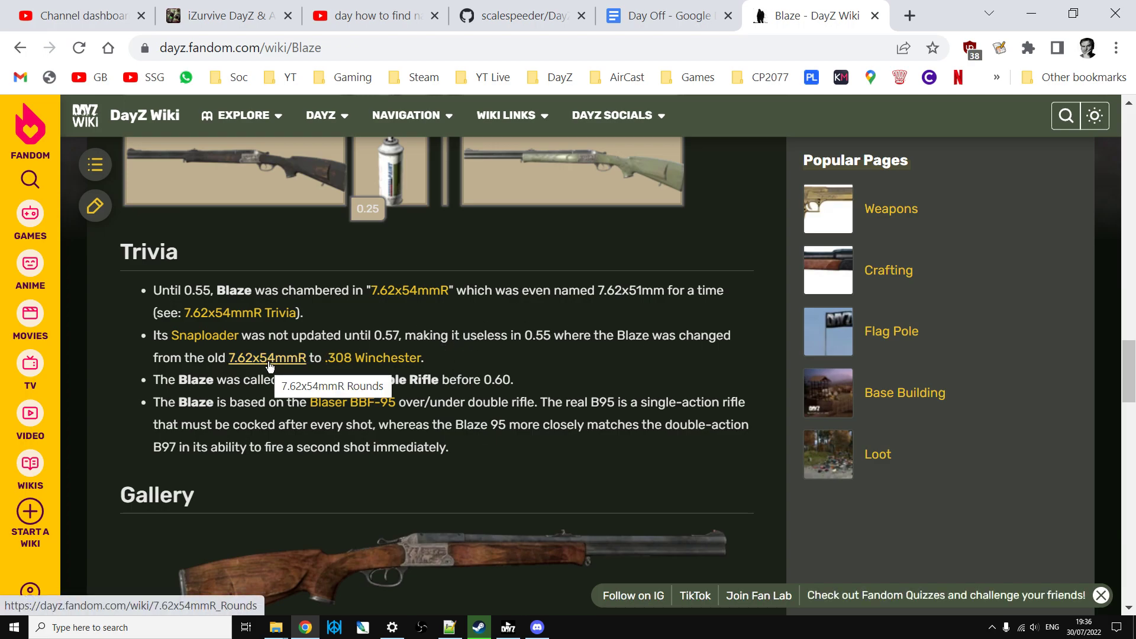
mouse_move(372, 358)
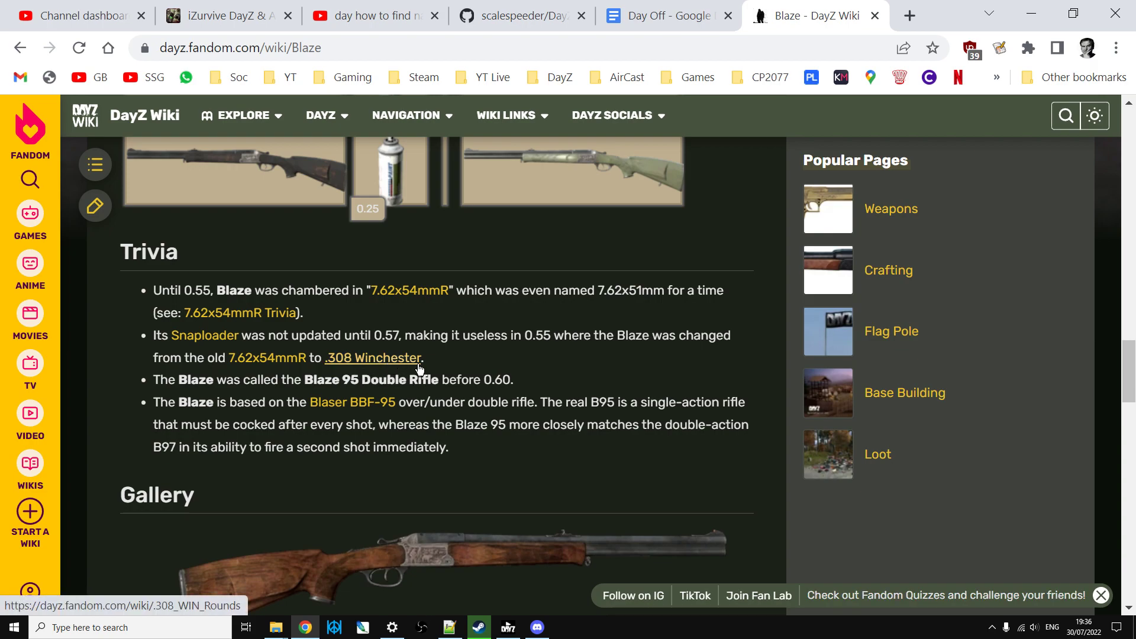
click(450, 626)
text(w)
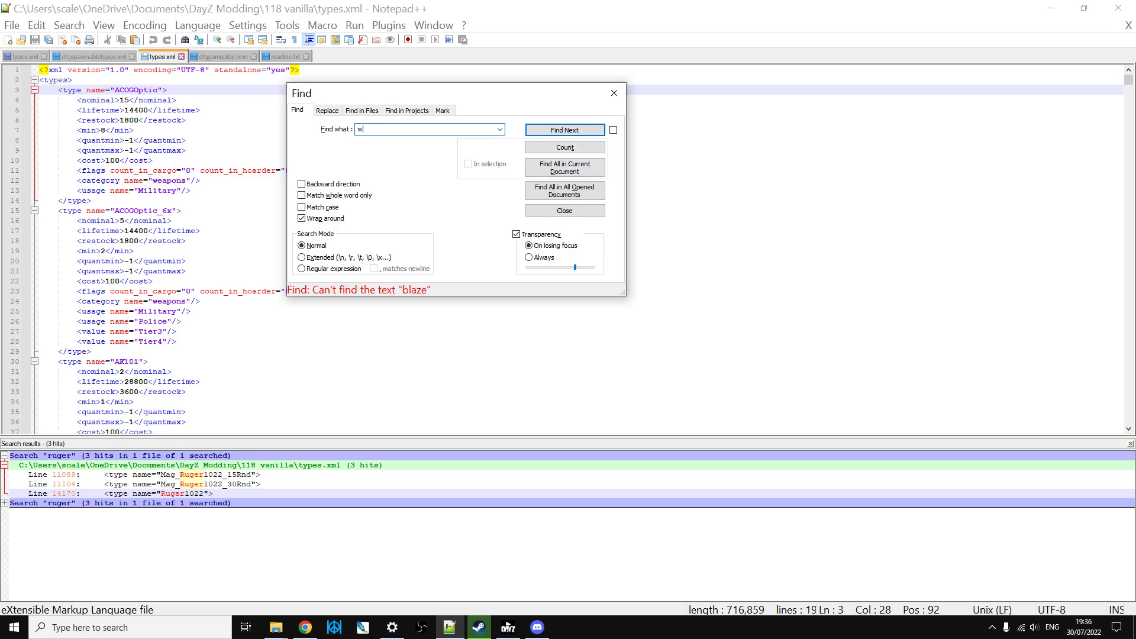
- Search types.xml for 'winchester' to find Winchester70, then return to the wiki
text(inchers)
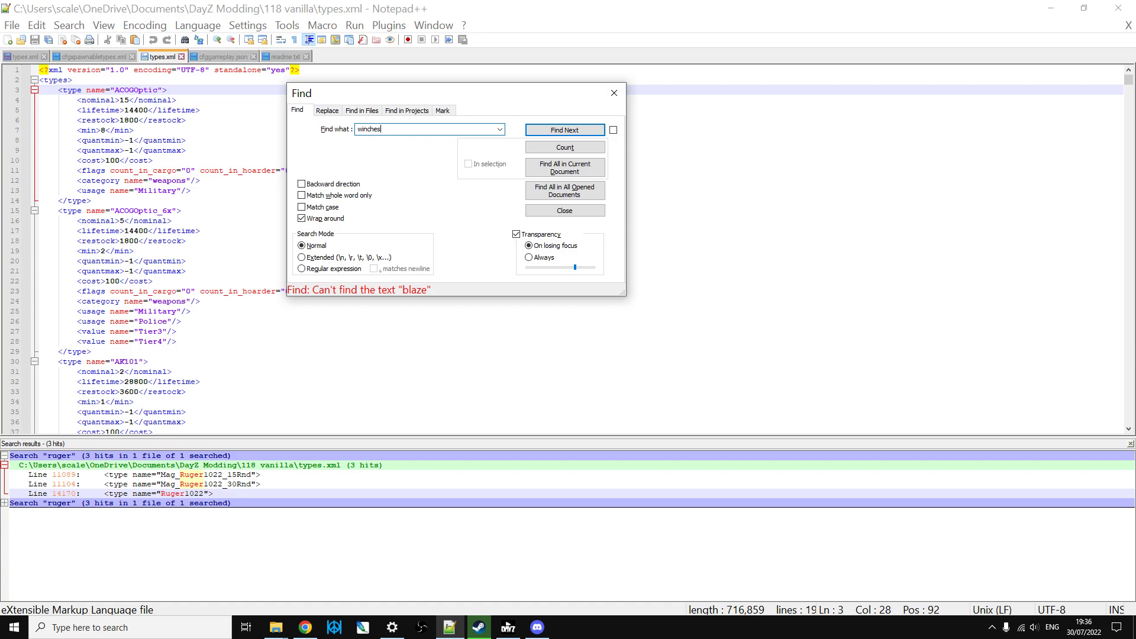
click(564, 128)
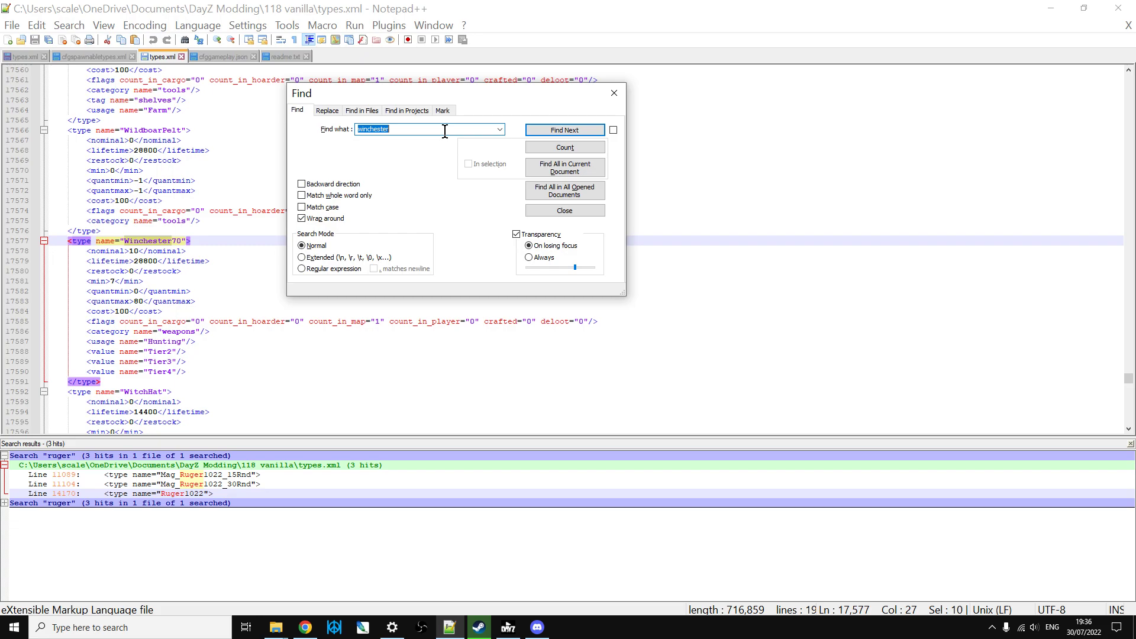
mouse_move(304, 627)
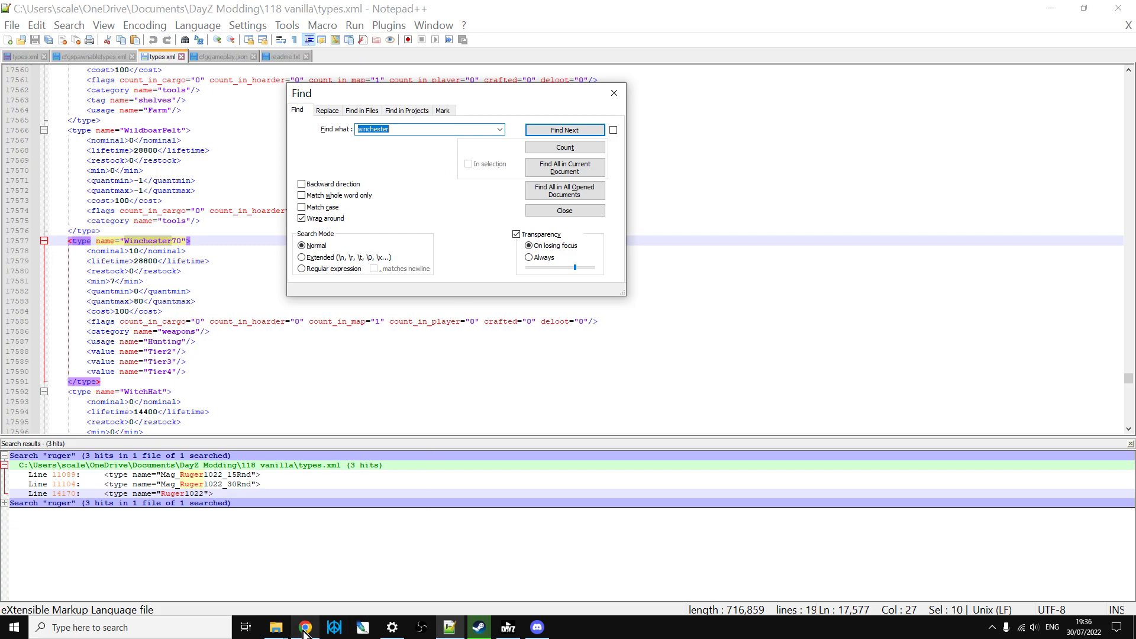
click(304, 627)
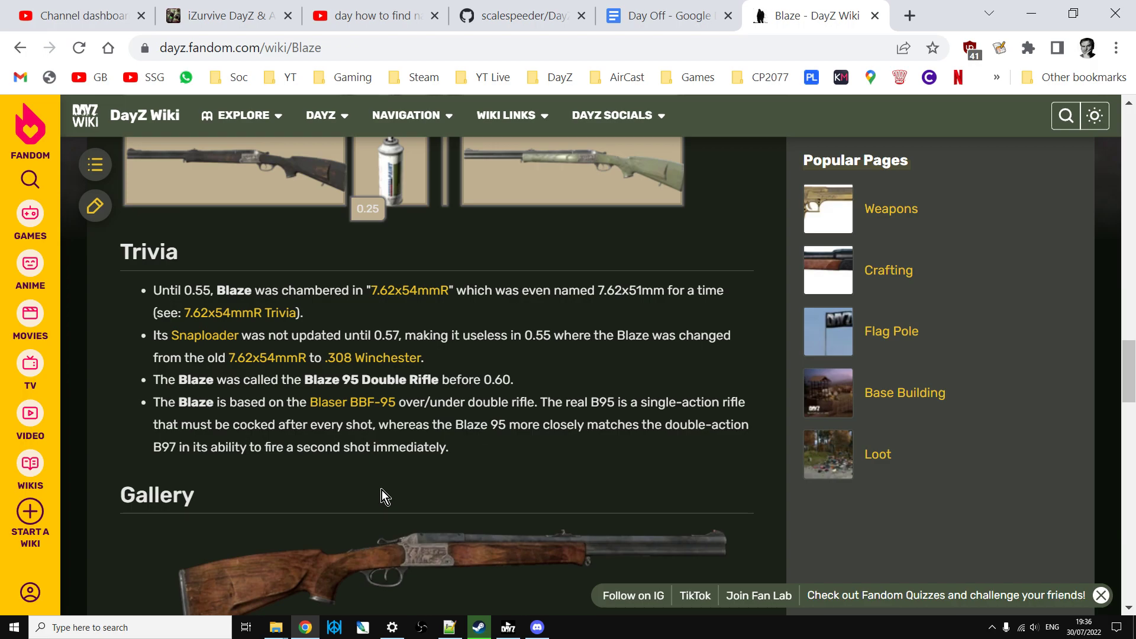
scroll(up, 3)
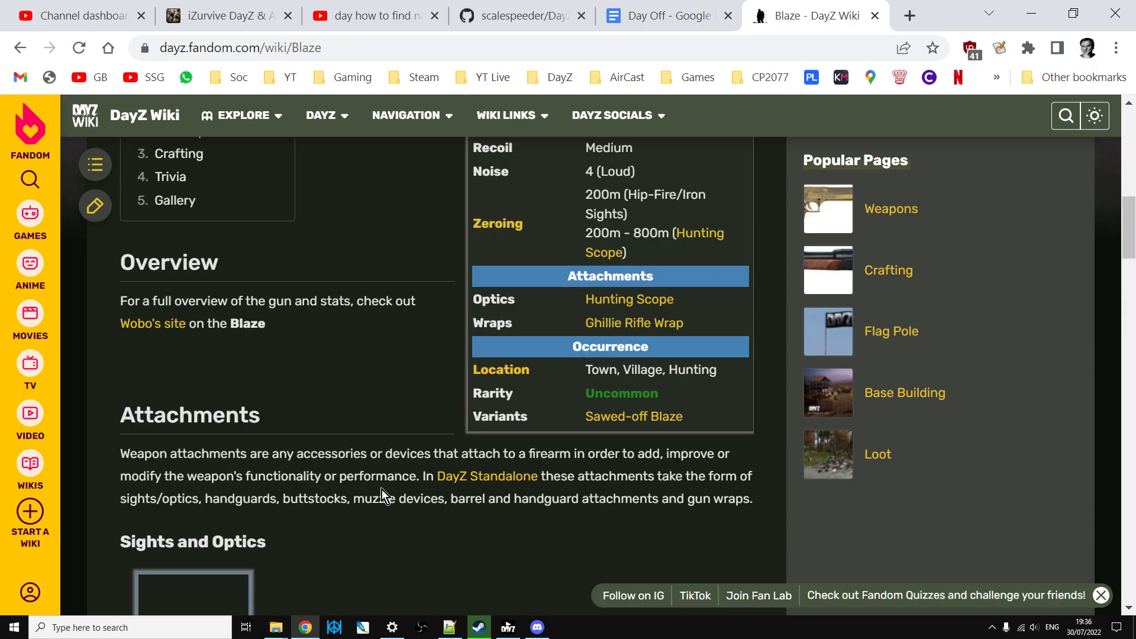
scroll(up, 3)
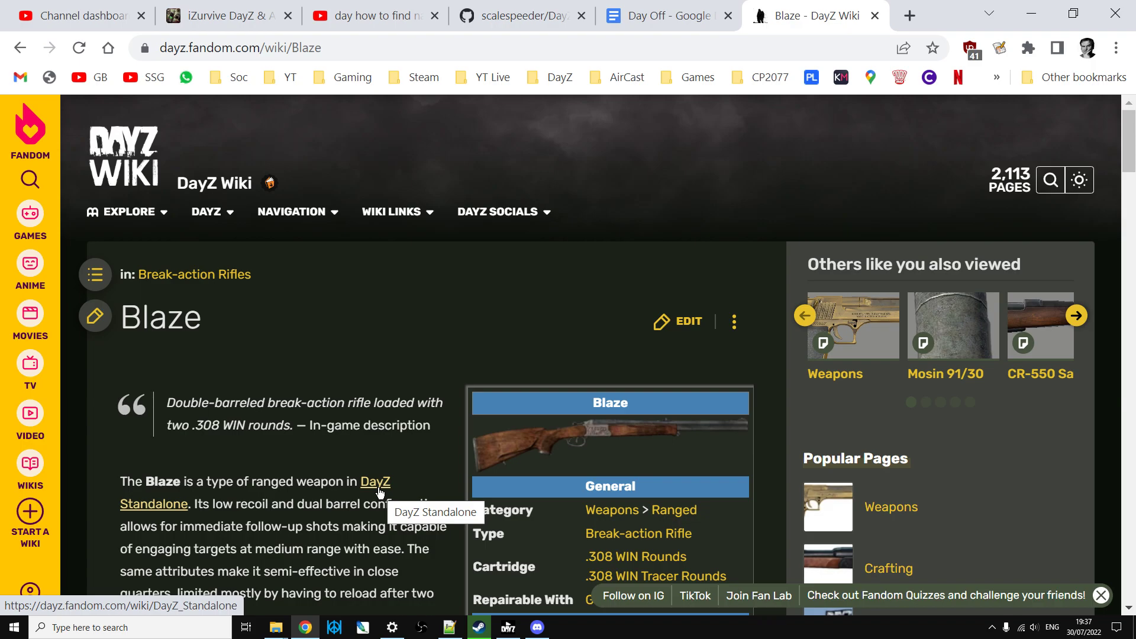